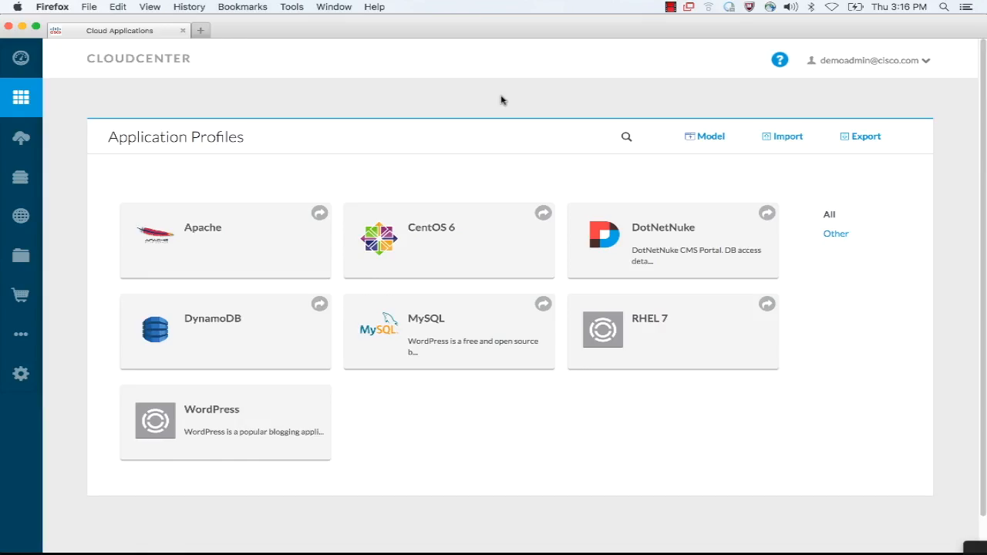
pyautogui.moveTo(461, 243)
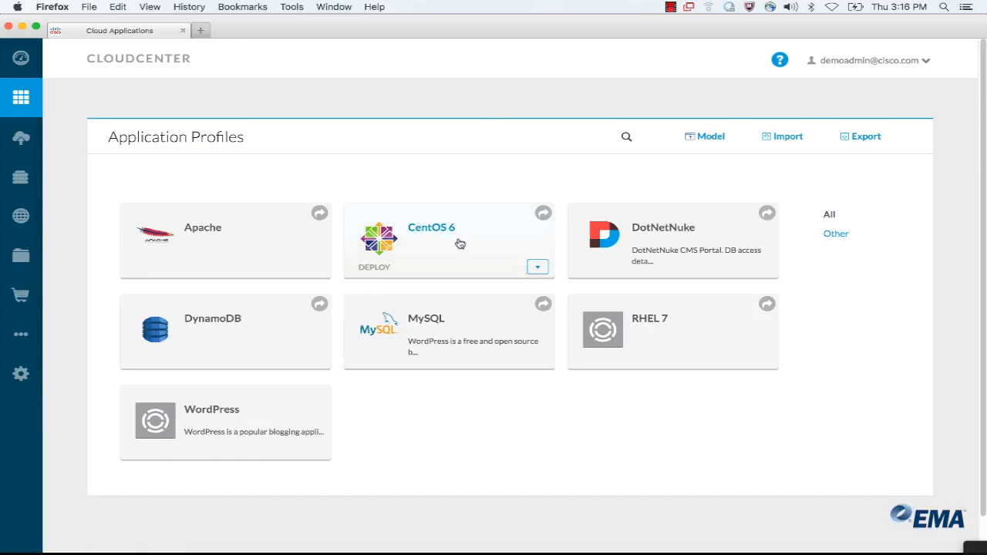
pyautogui.moveTo(263, 253)
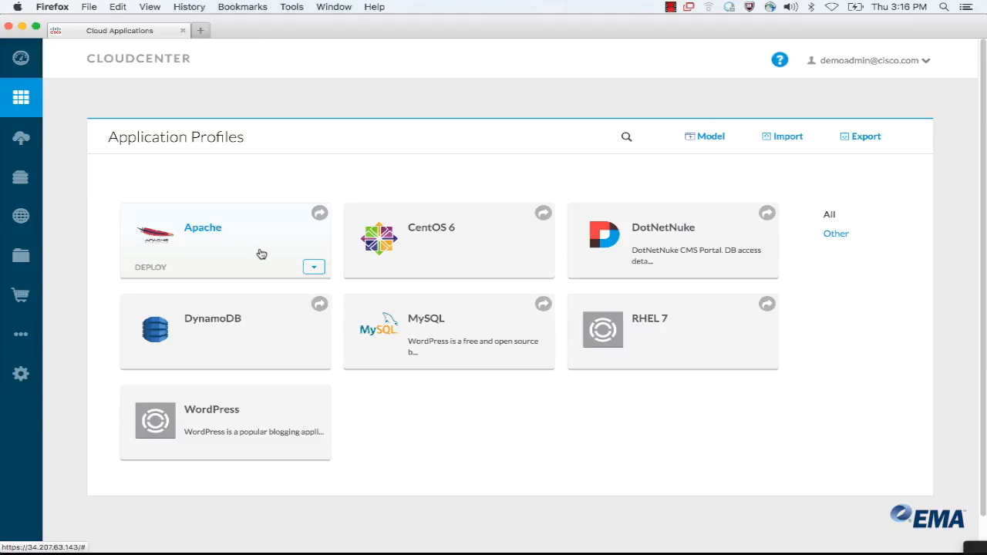
# Open the WordPress profile card in the topology modeler
pyautogui.click(314, 266)
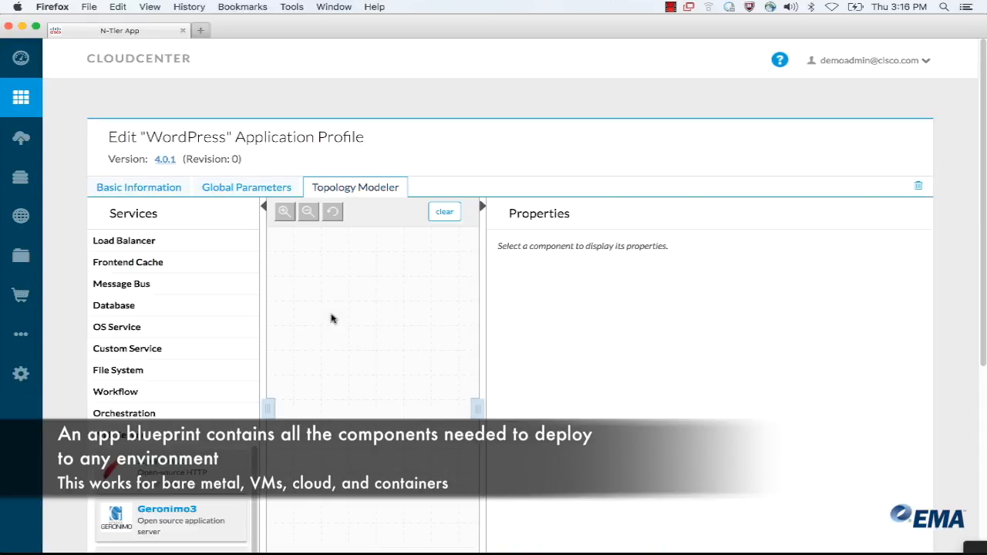
pyautogui.moveTo(127, 412)
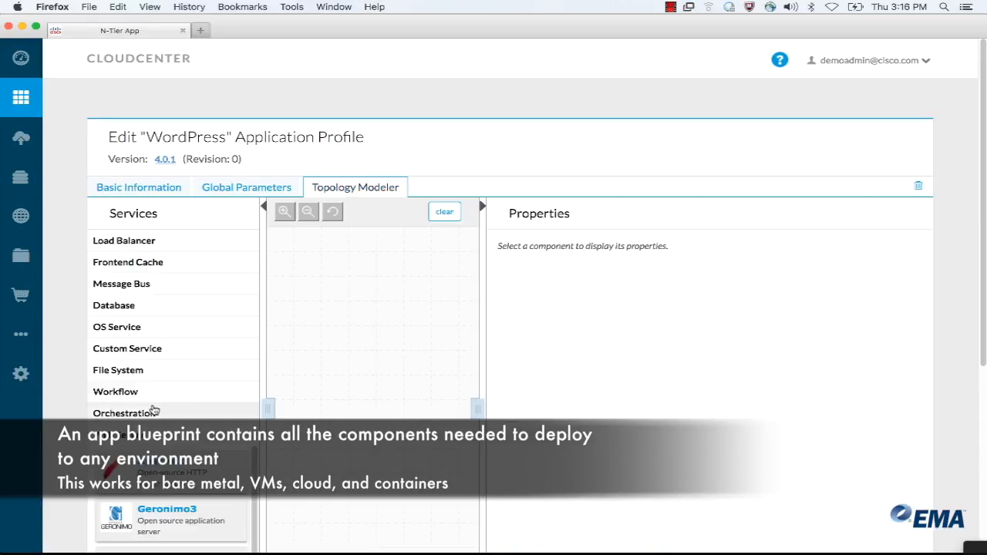
pyautogui.moveTo(153, 283)
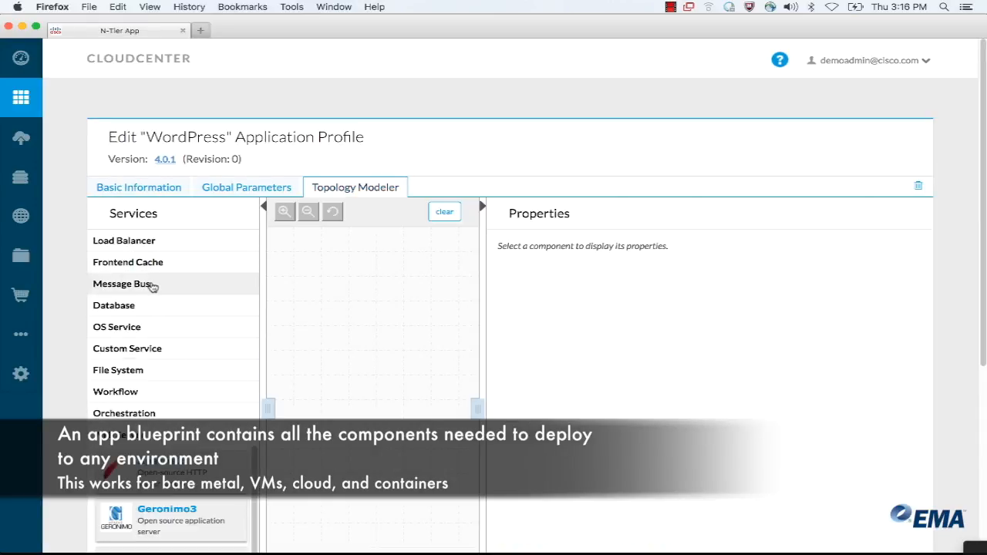
# Expand Web Server under Services to add an Apache2 tier to the canvas
pyautogui.click(113, 305)
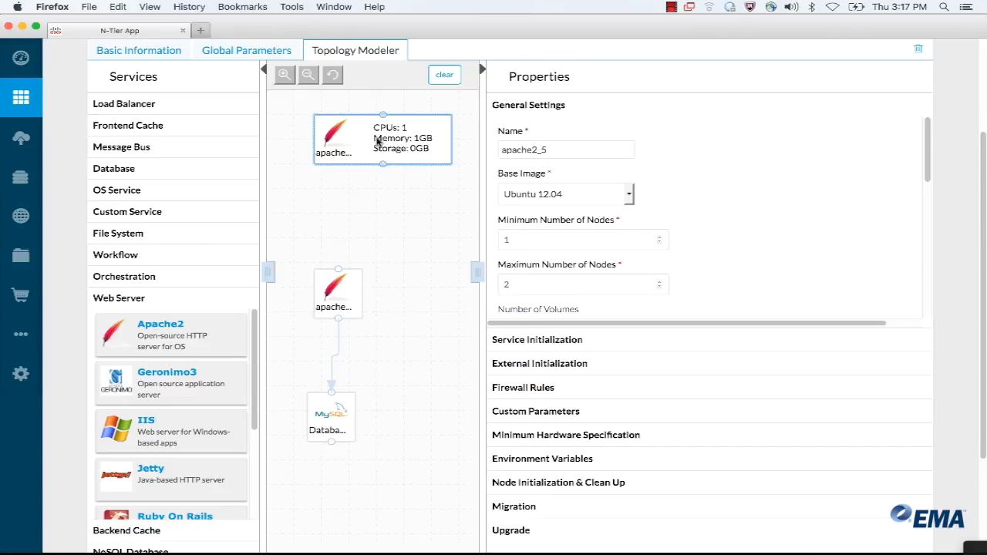
# Delete the extra apache2 node and view the remaining Apache tier's properties
pyautogui.click(523, 176)
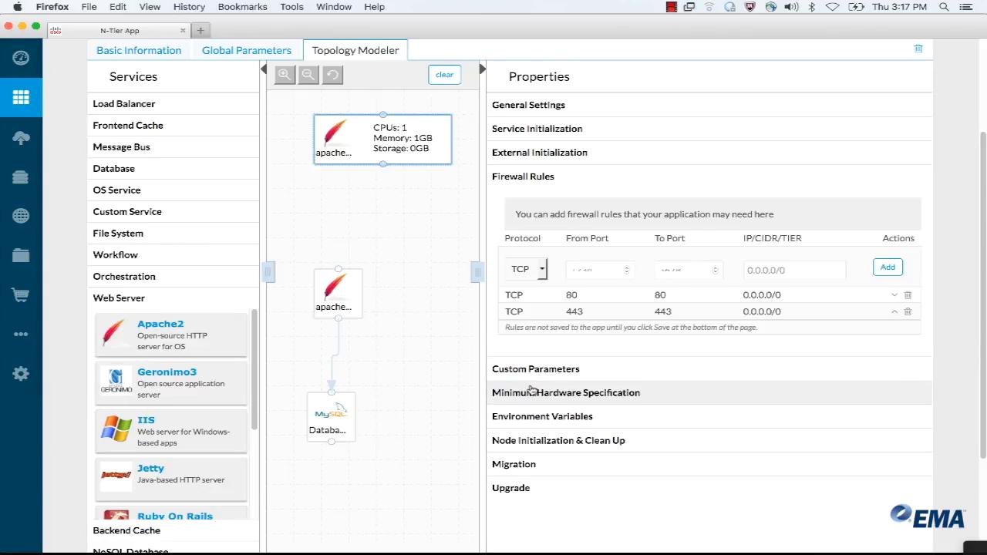
pyautogui.click(528, 104)
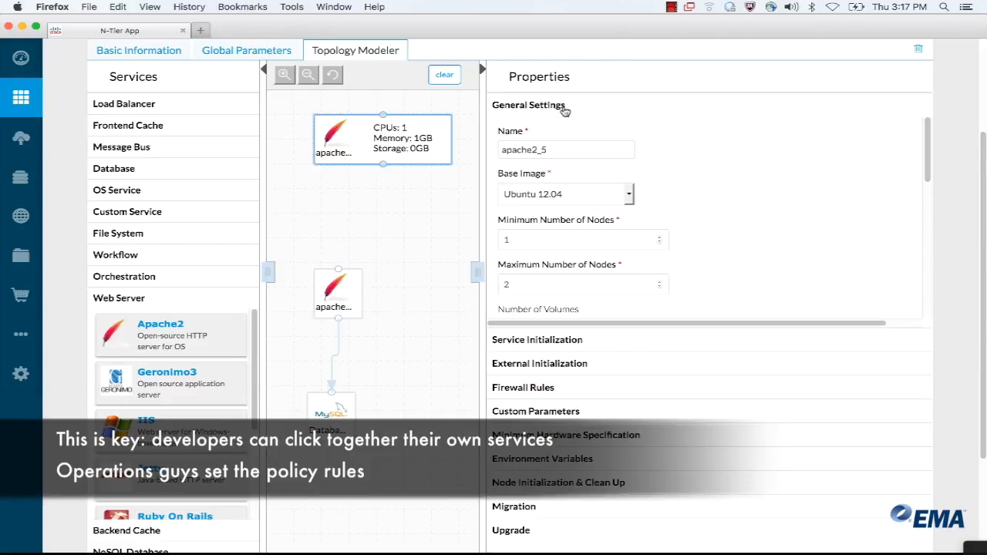
pyautogui.click(629, 193)
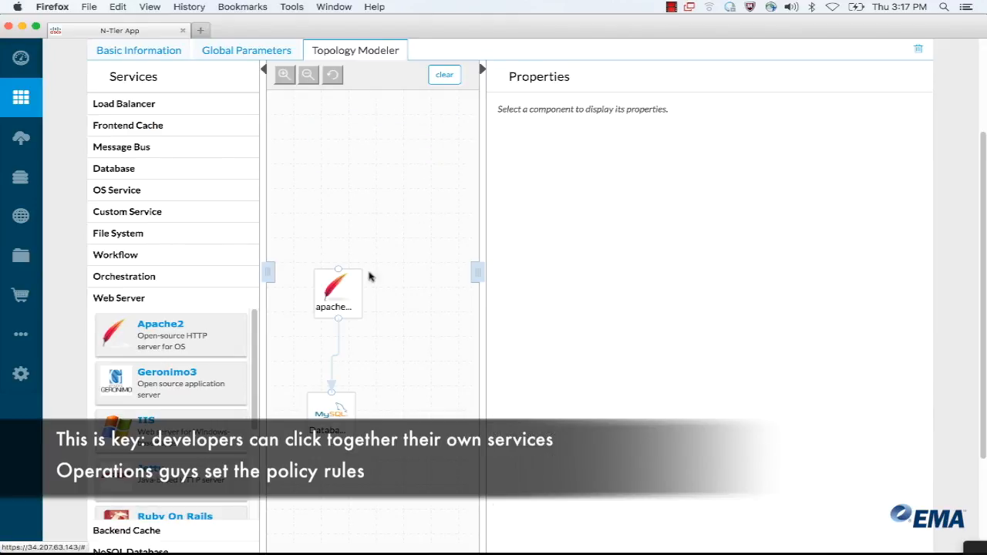
pyautogui.click(338, 293)
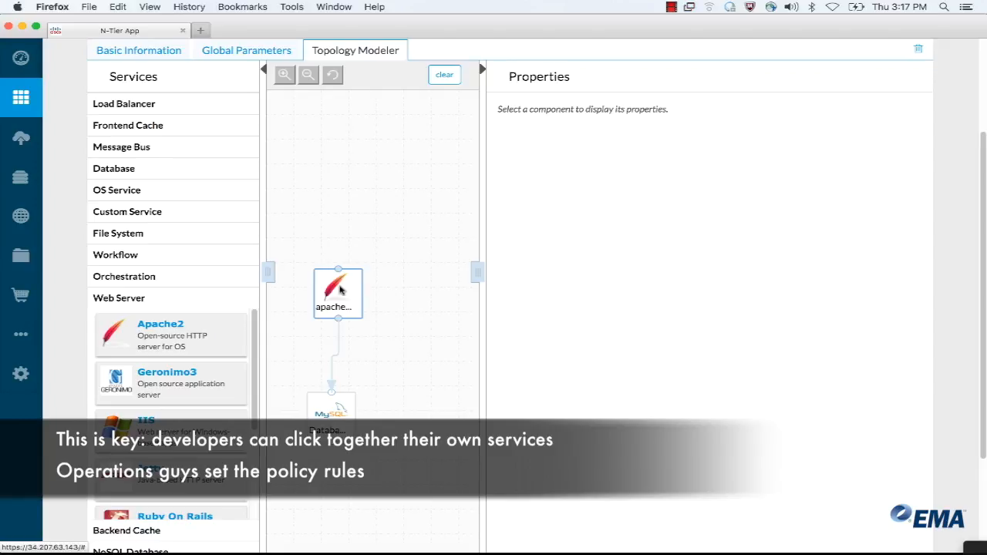
pyautogui.click(337, 292)
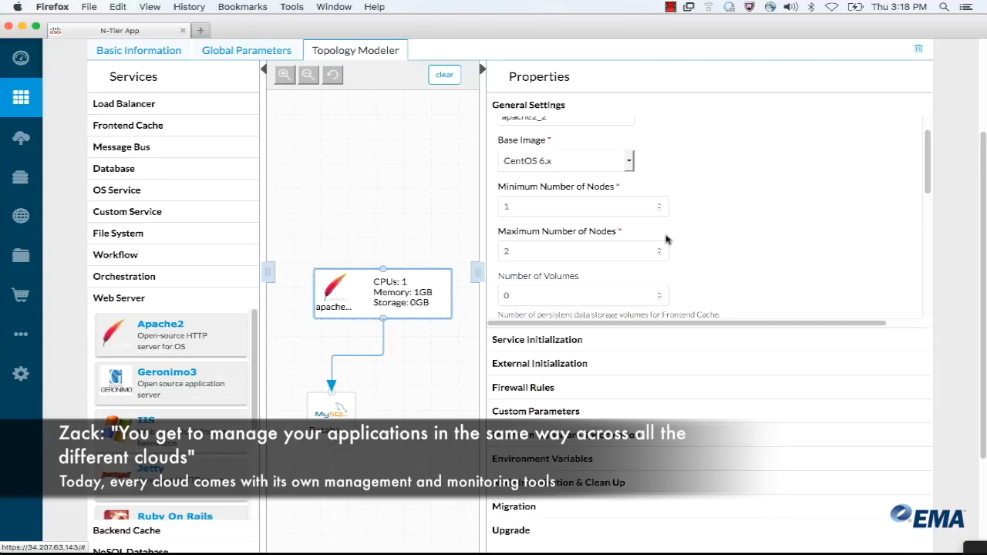
pyautogui.moveTo(515, 185)
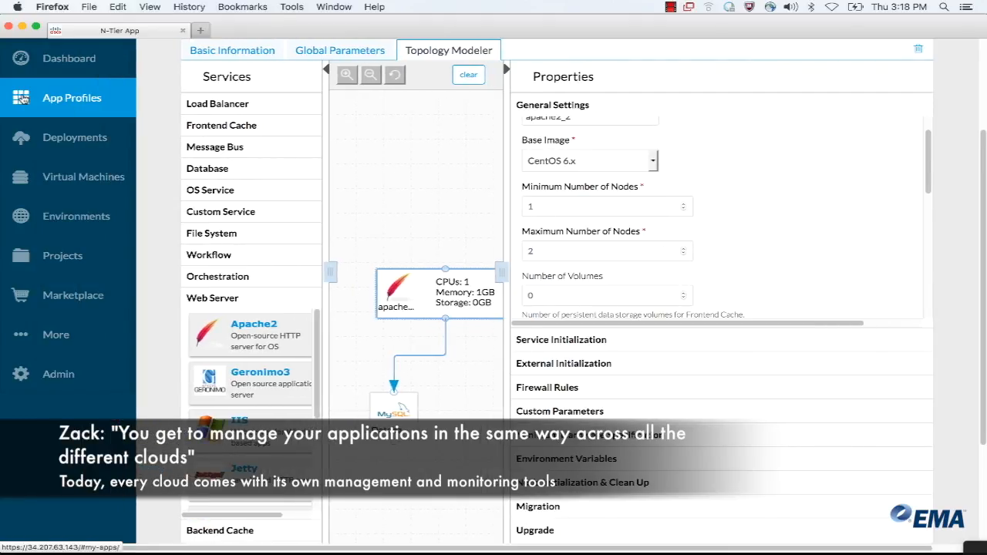
# Deploy the WordPress profile named 'WordpressDemo' and list the available tags
pyautogui.click(72, 98)
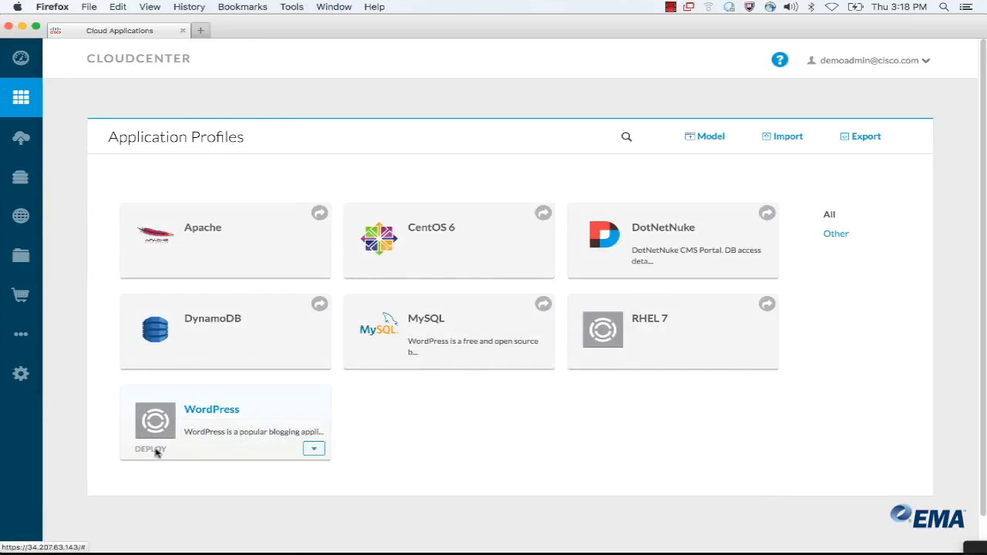
pyautogui.click(151, 449)
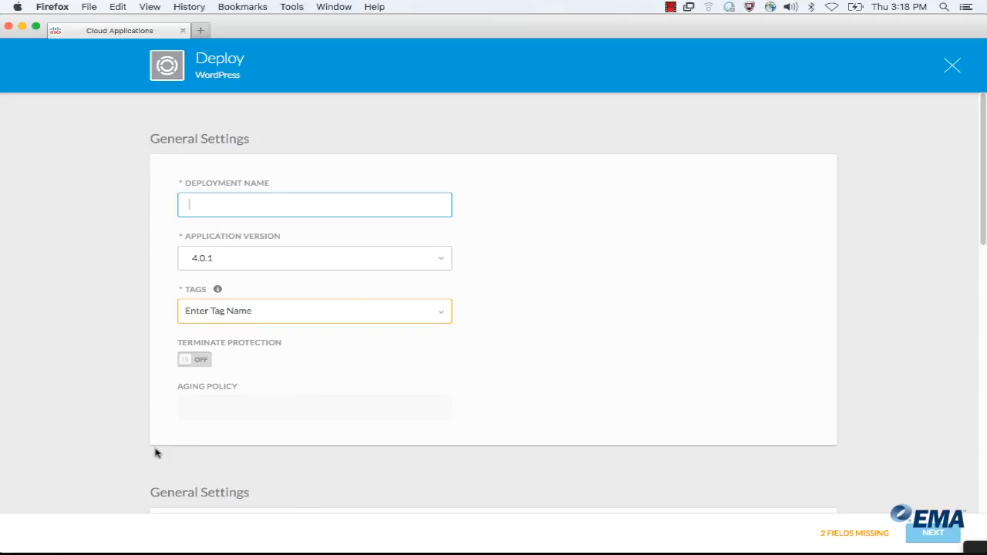
pyautogui.write('Wordpress')
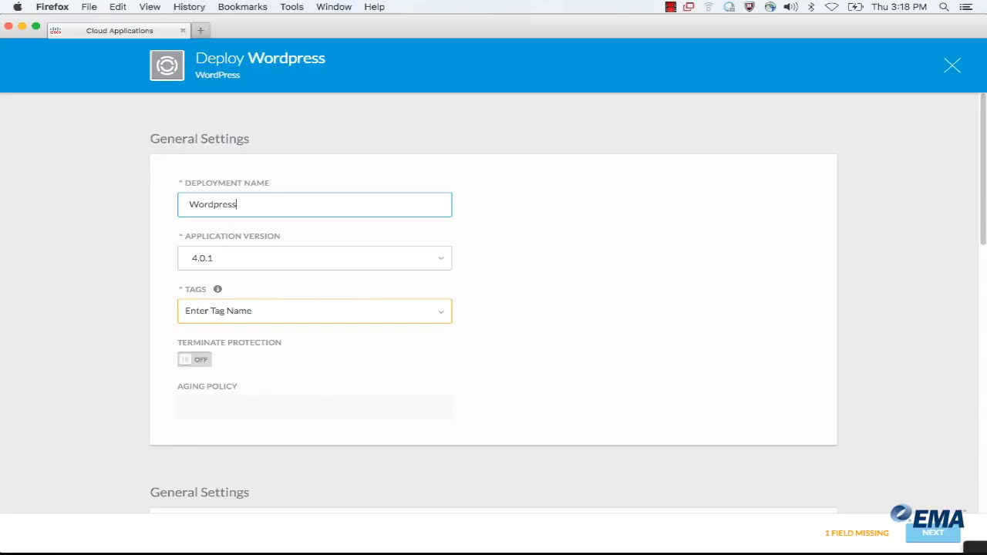
pyautogui.write('Demo')
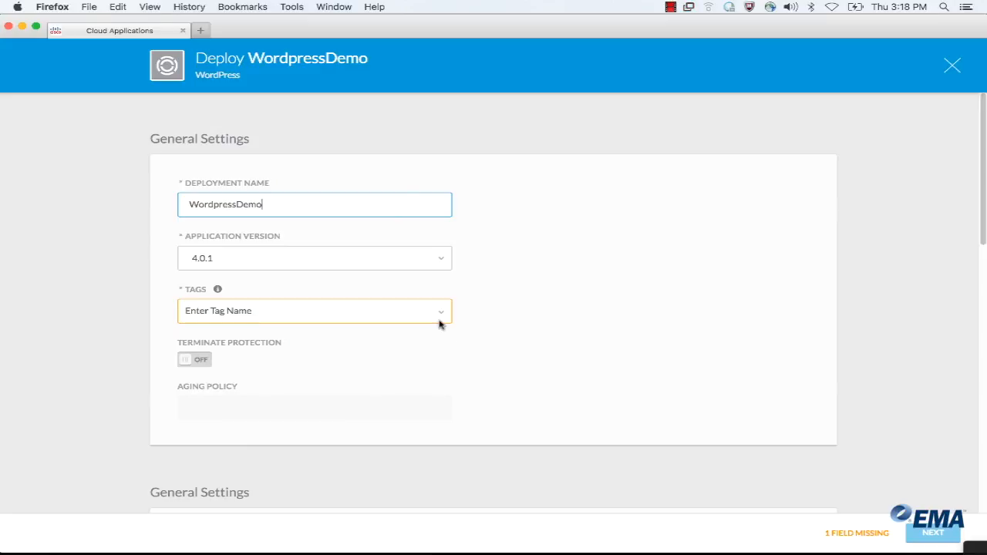
pyautogui.click(314, 310)
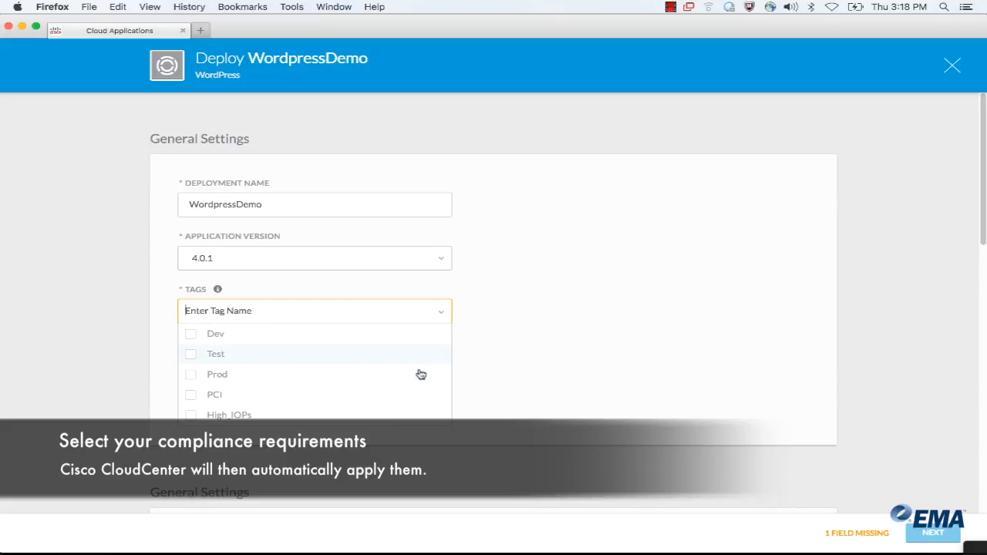
pyautogui.moveTo(420, 374)
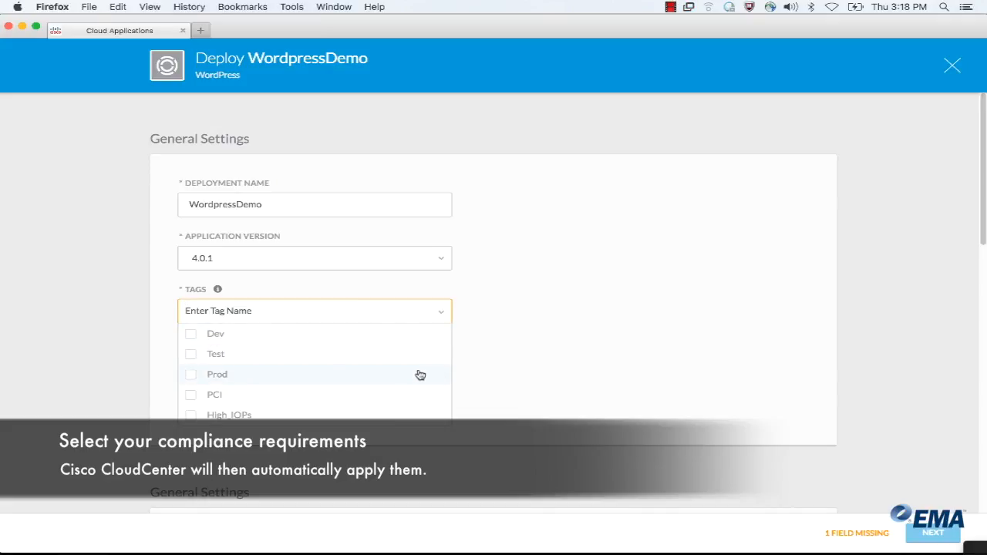
pyautogui.moveTo(194, 401)
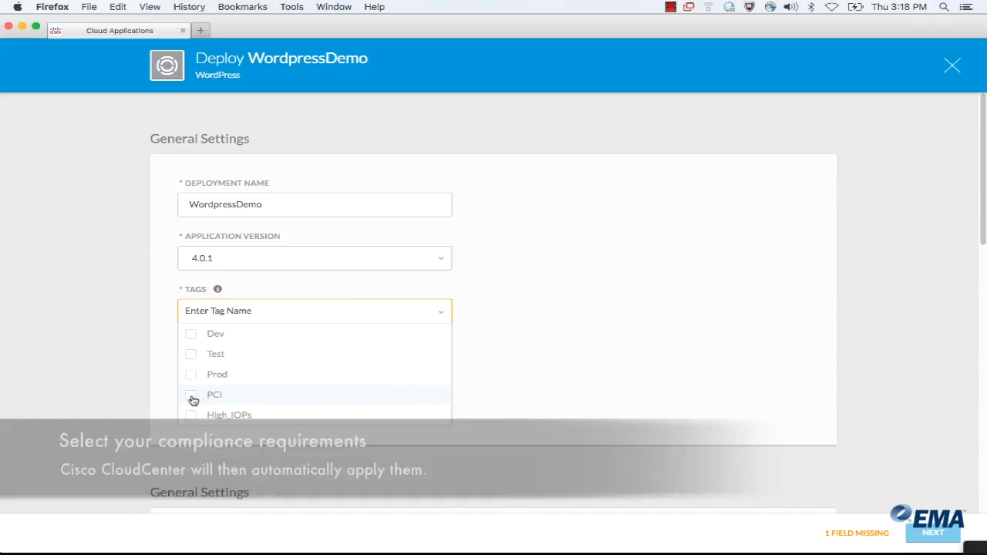
# Tag the deployment PCI compliant and advance to Dev / vCenter Lab cloud settings
pyautogui.click(191, 394)
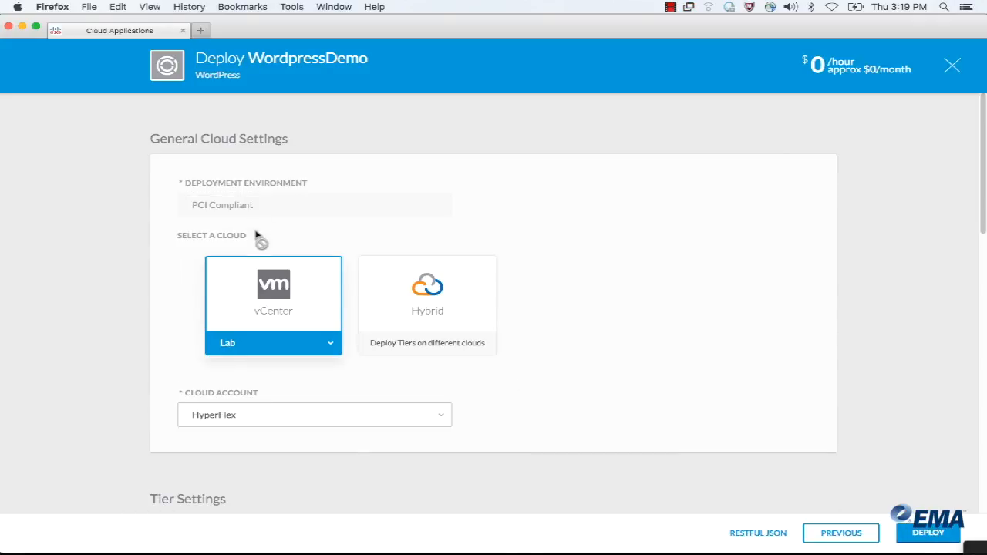
pyautogui.moveTo(200, 215)
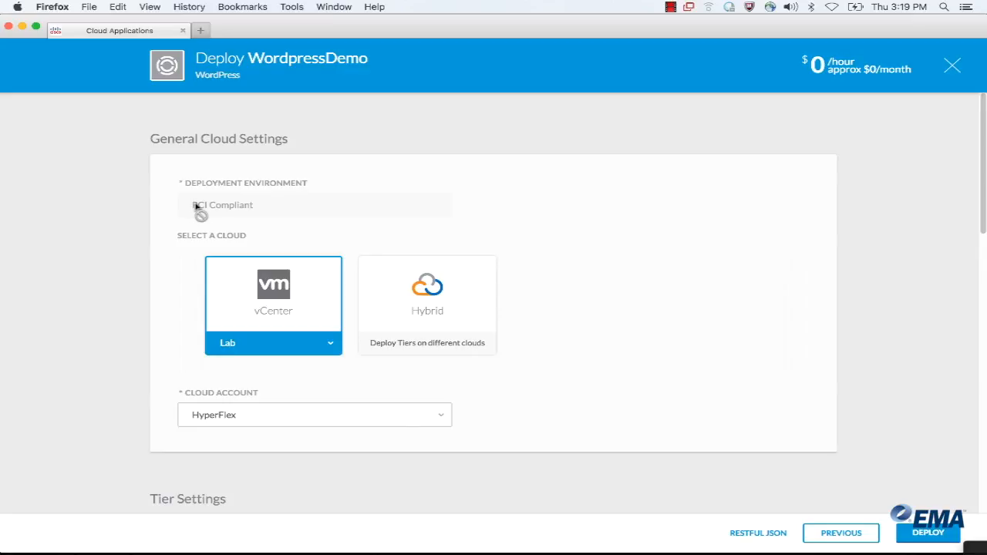
pyautogui.moveTo(291, 287)
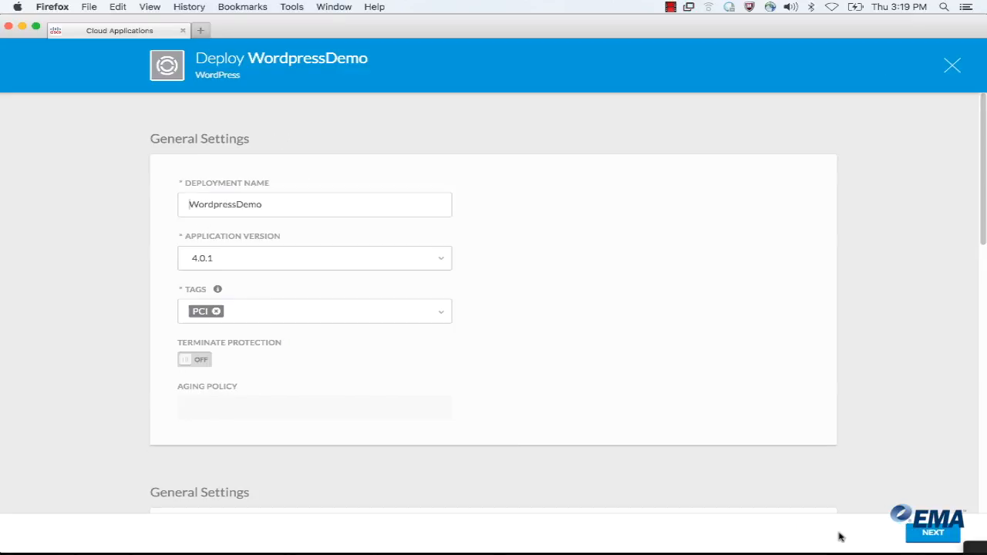
pyautogui.click(217, 311)
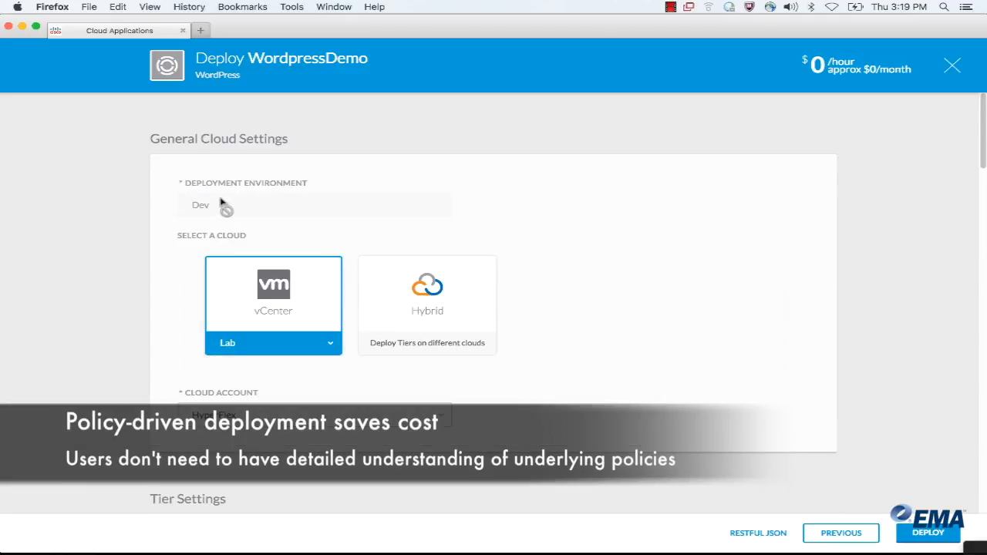
pyautogui.moveTo(279, 184)
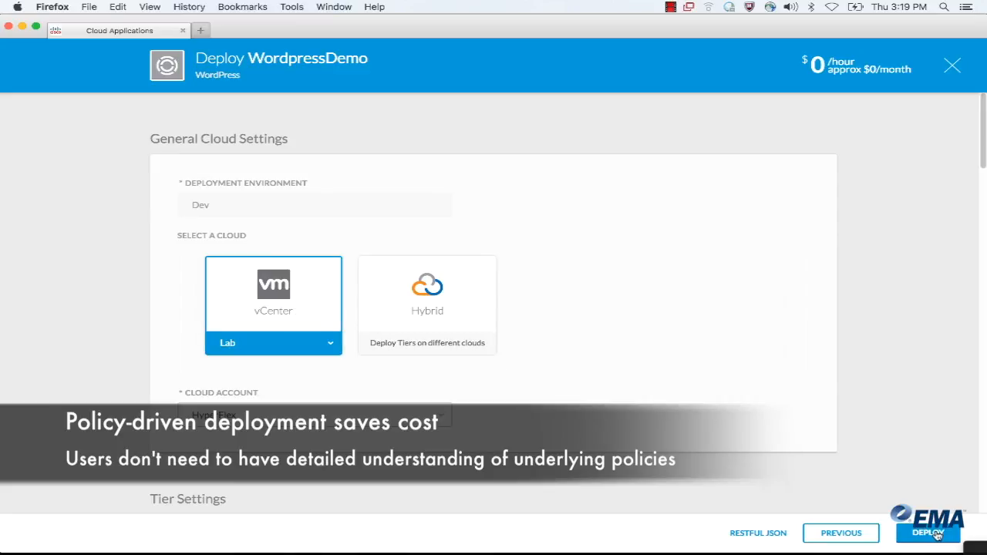
# Deploy WordpressDemo and scroll through its Deployment Details
pyautogui.click(929, 532)
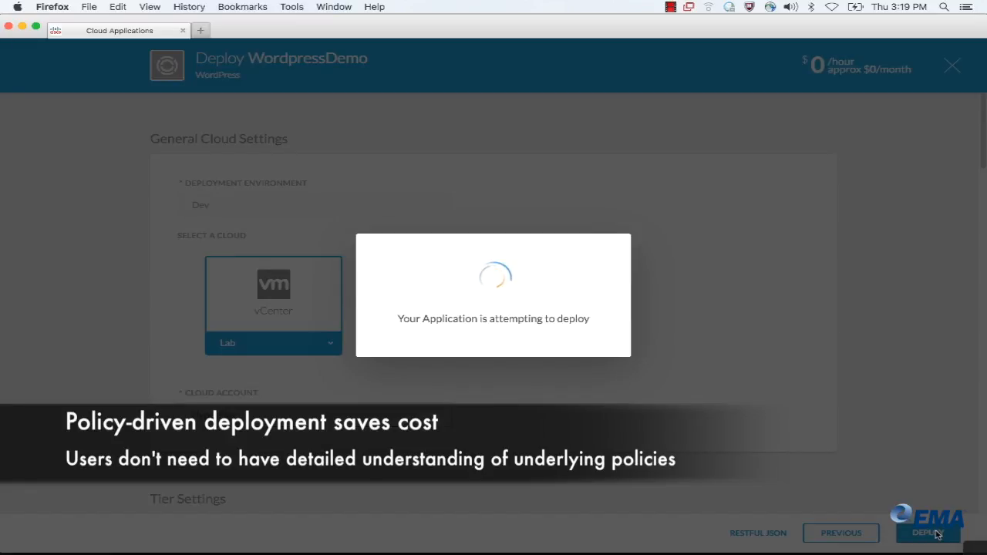
pyautogui.click(928, 532)
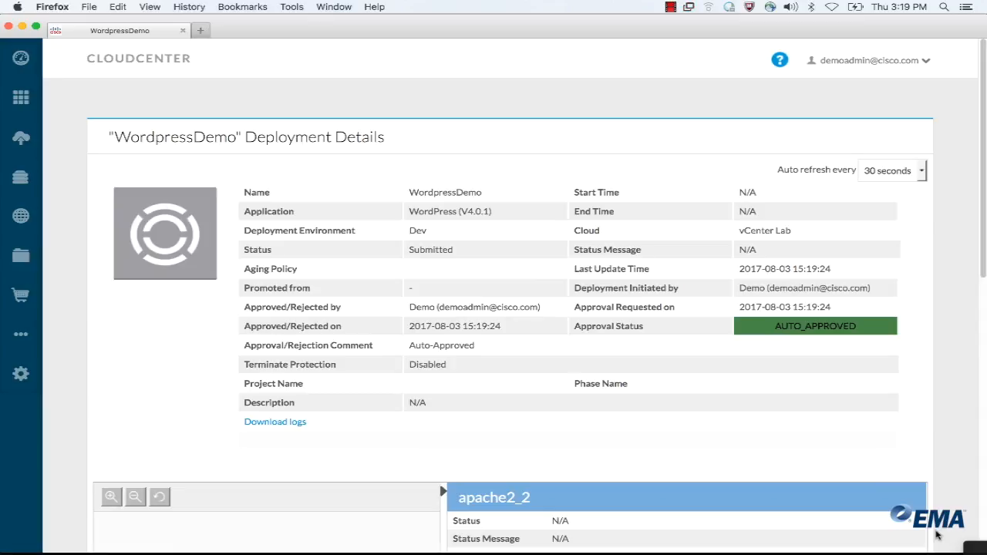
pyautogui.scroll(-3)
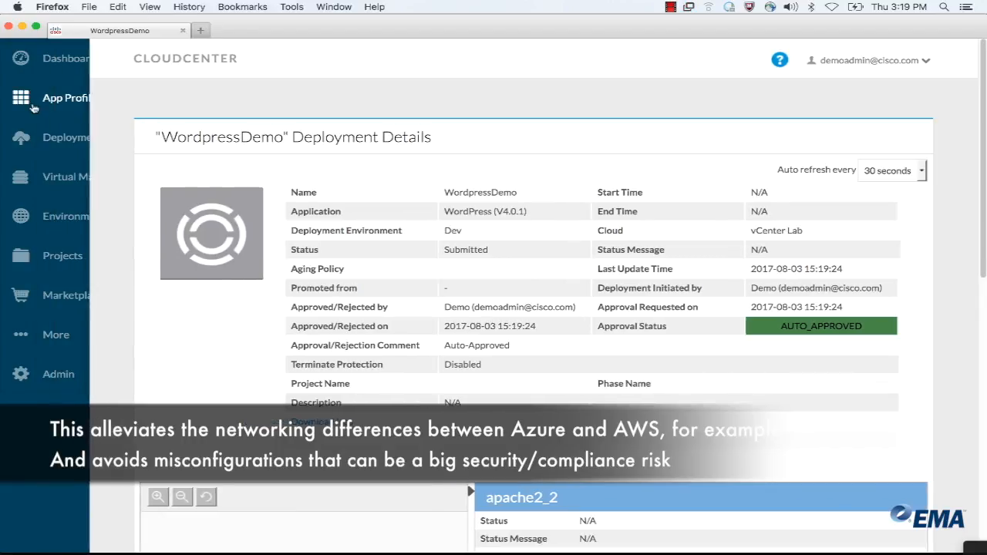
# Open the Amazon-us-east-1 wordpress deployment and launch Access WordPress
pyautogui.click(22, 137)
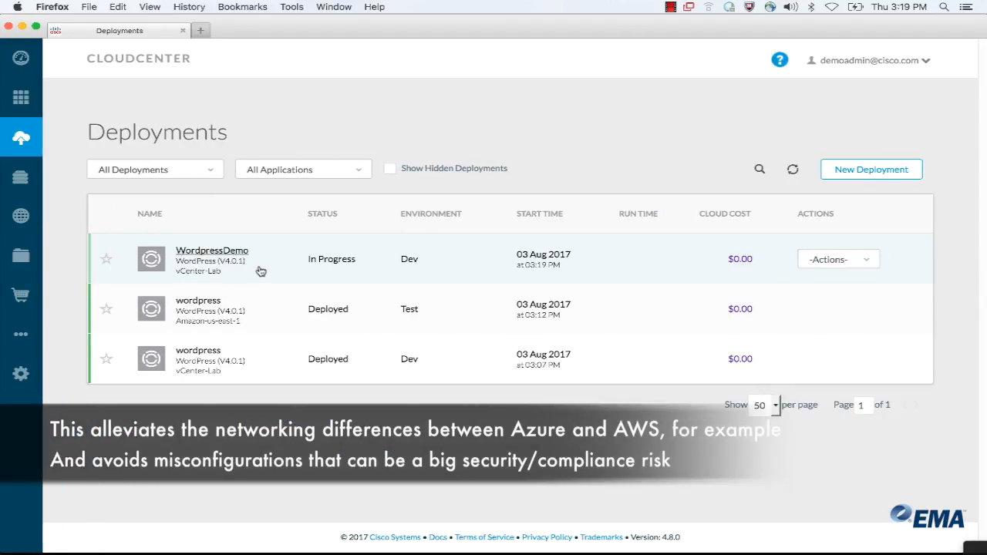
pyautogui.click(212, 250)
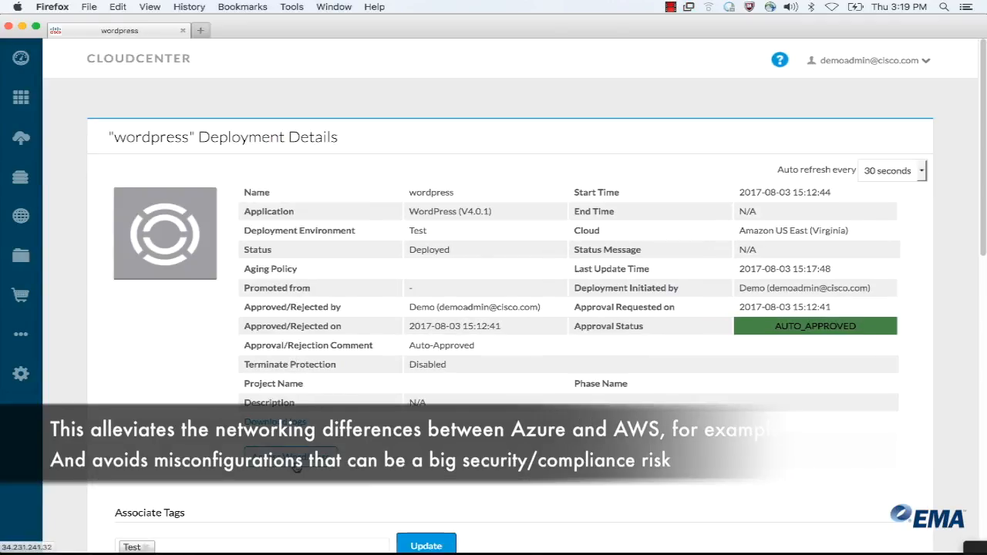
pyautogui.click(291, 458)
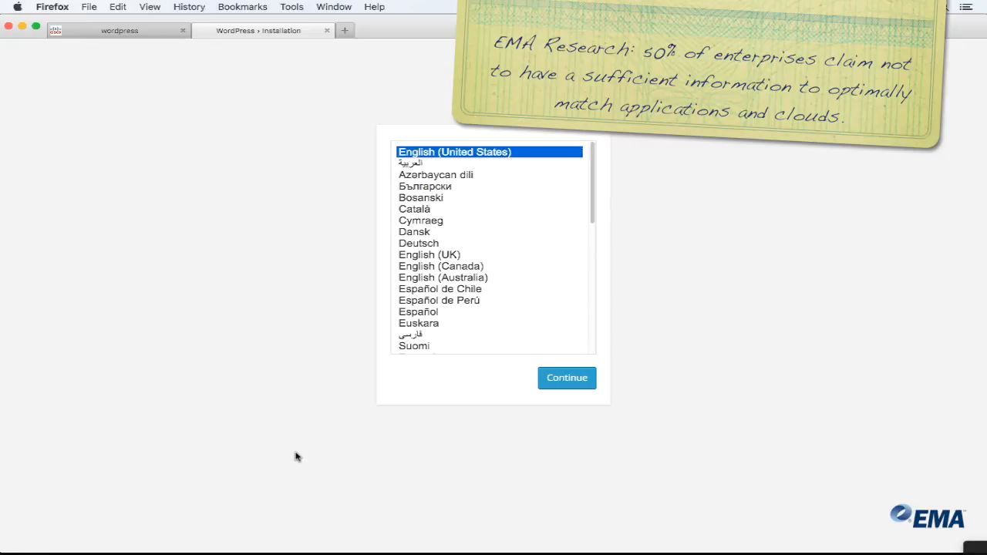
# Switch from the WordPress installation page back to the wordpress deployment tab
pyautogui.click(116, 30)
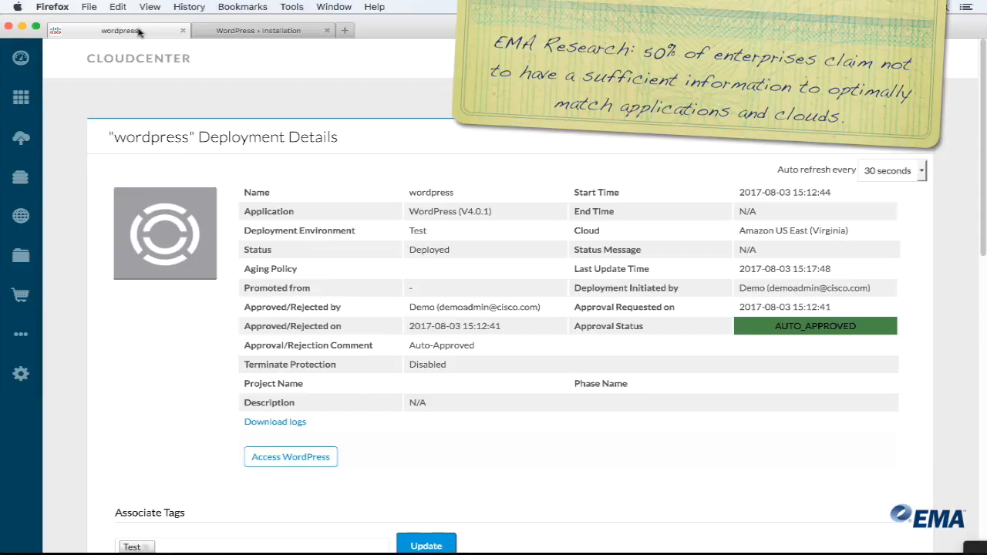
pyautogui.moveTo(104, 149)
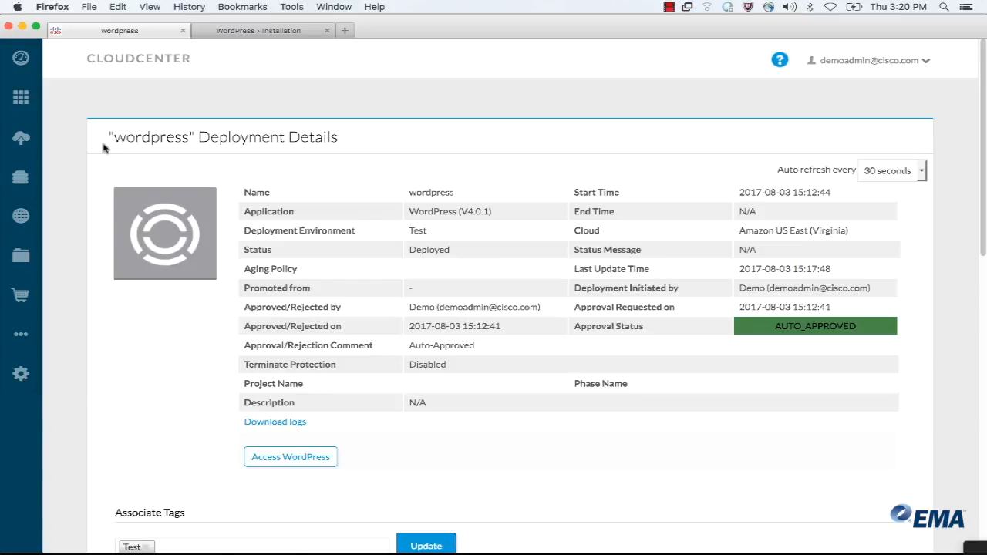
pyautogui.moveTo(67, 126)
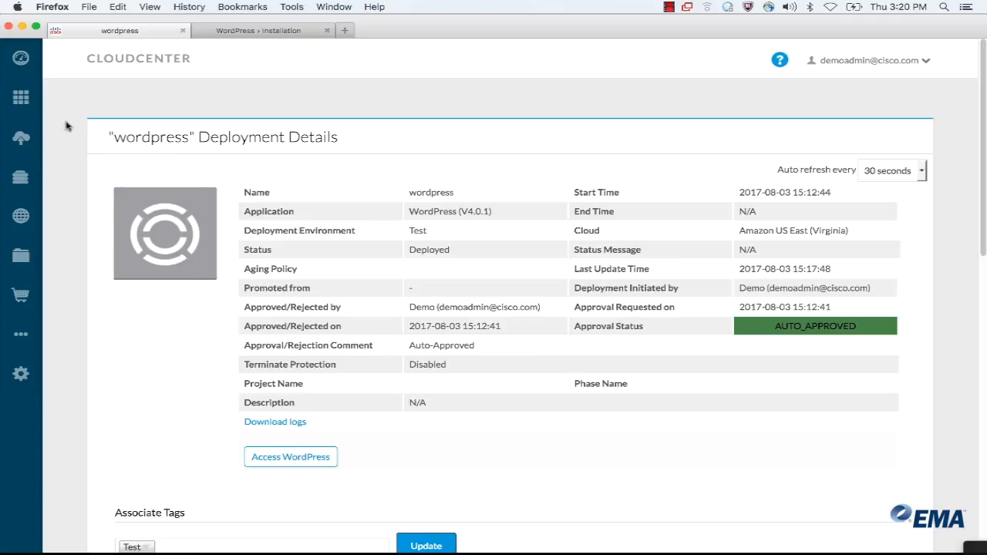
# Visit App Profiles, then open the Dev deployment environment for editing
pyautogui.click(21, 97)
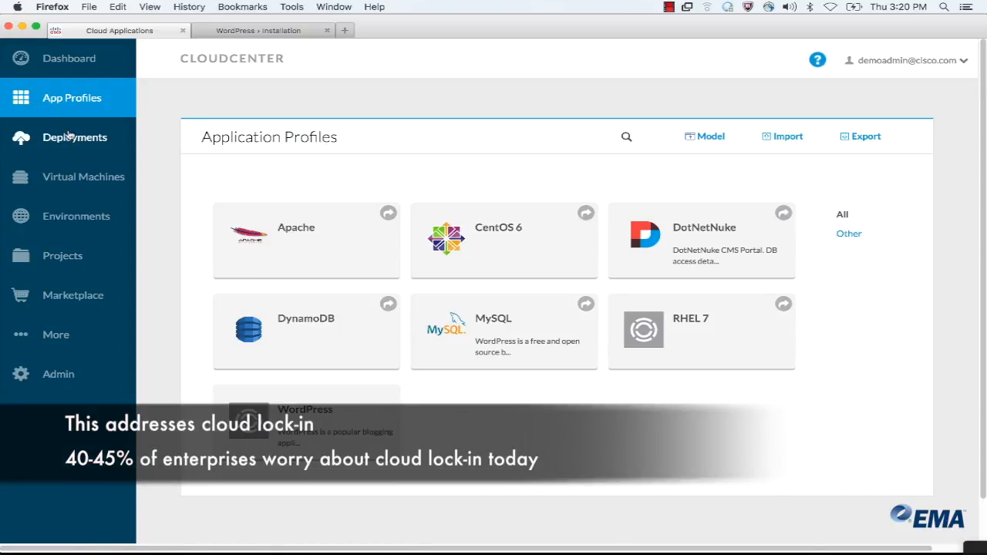
pyautogui.moveTo(76, 216)
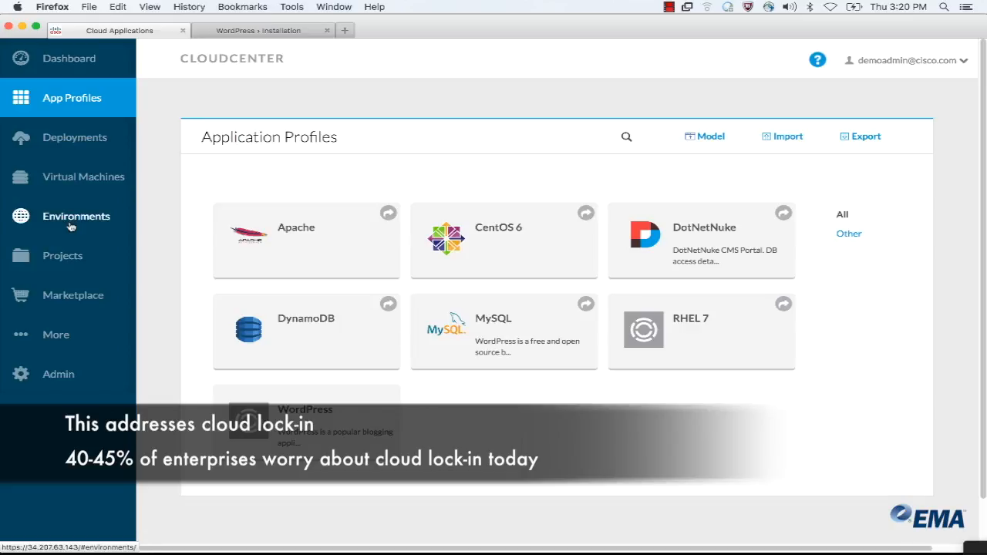
pyautogui.click(75, 216)
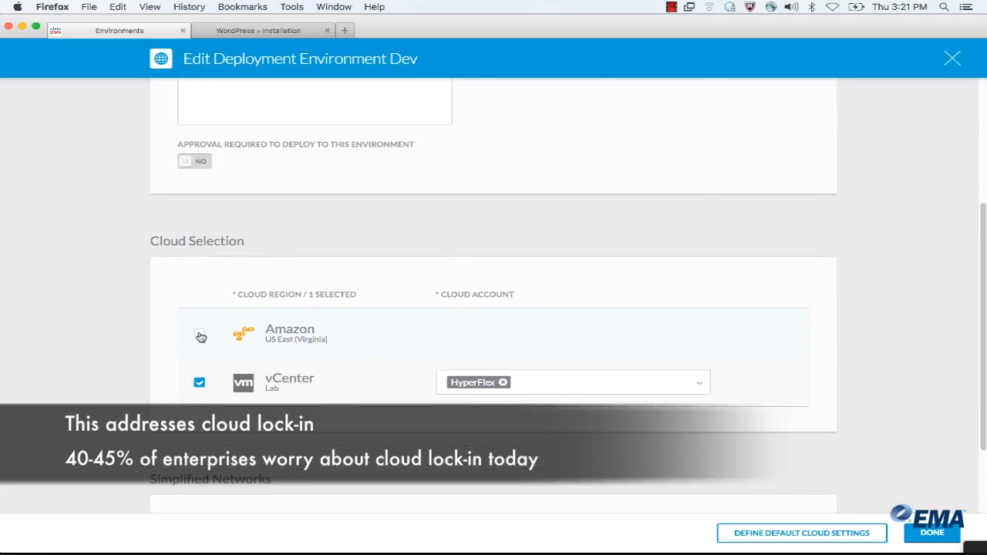
# Add Amazon US East to the Dev environment's clouds and save
pyautogui.click(200, 333)
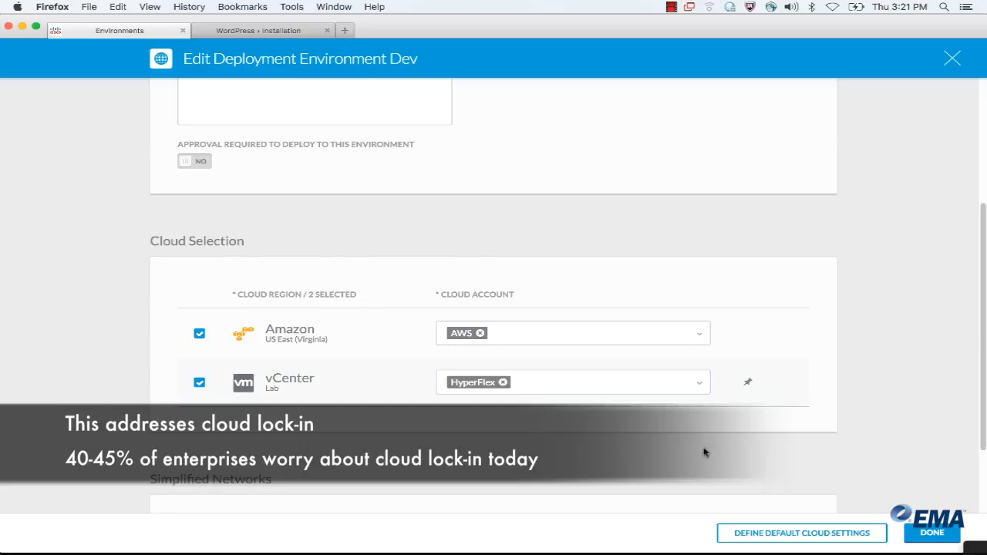
pyautogui.click(931, 533)
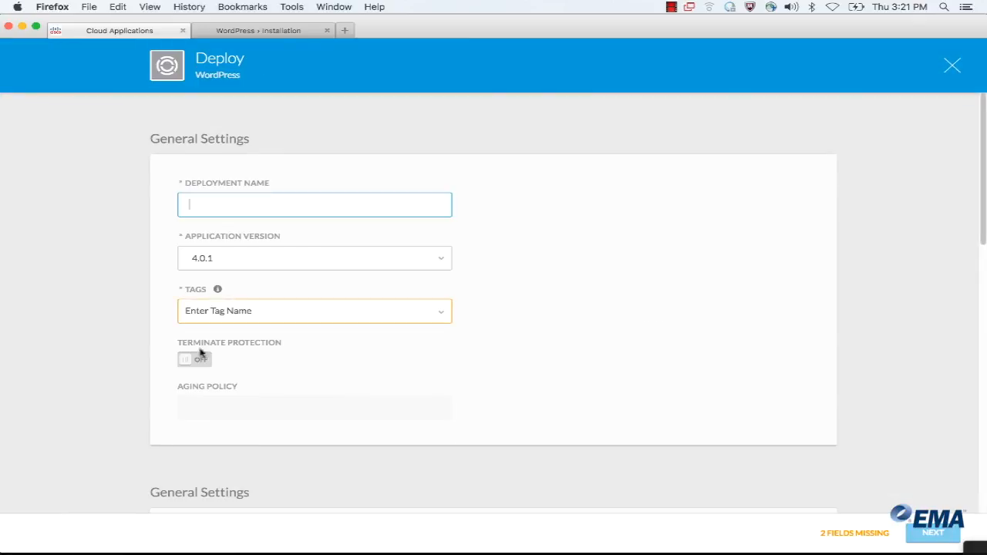
# Name the WordPress deployment AWSWP with tag Dev, and target the Amazon US East cloud
pyautogui.write('AWS')
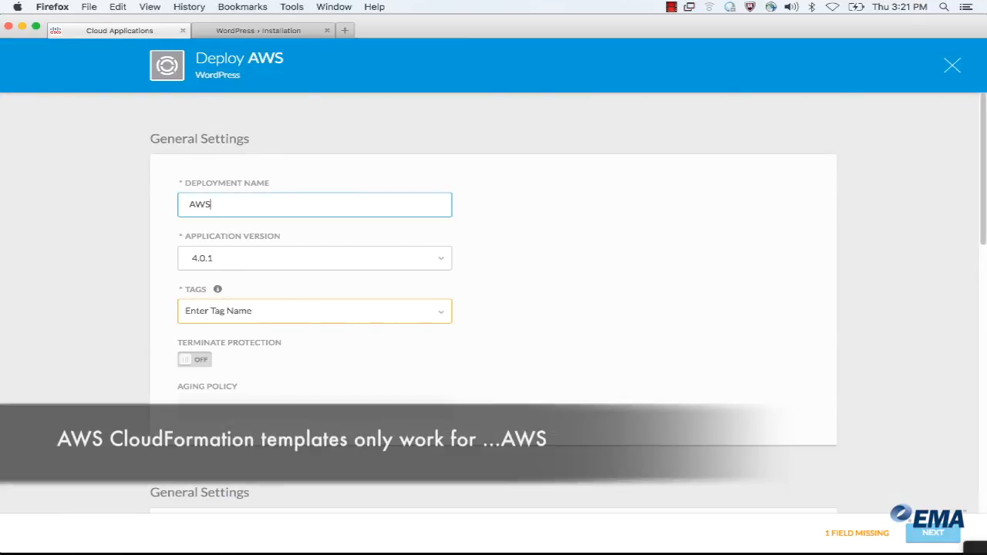
pyautogui.write('WP')
pyautogui.click(314, 311)
pyautogui.write('Dev')
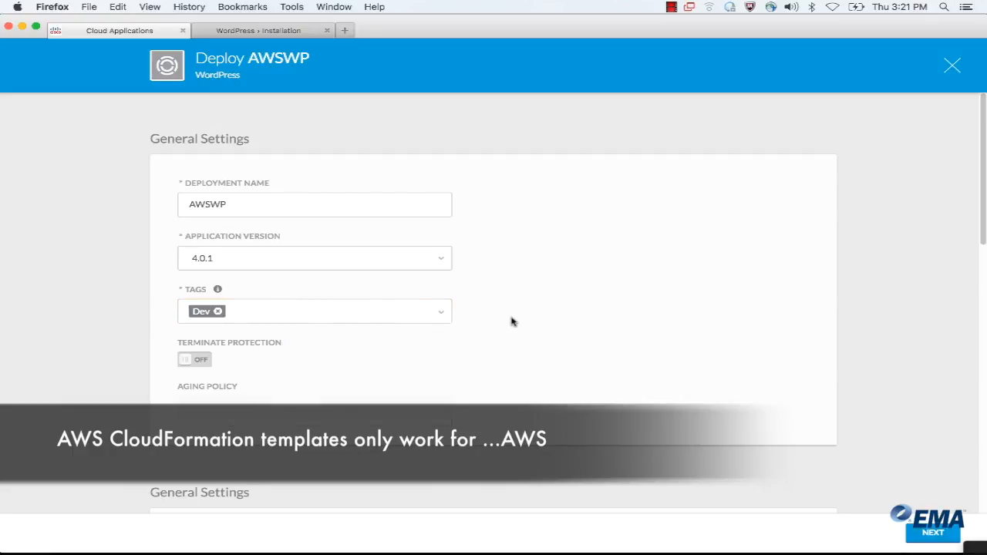
pyautogui.click(933, 532)
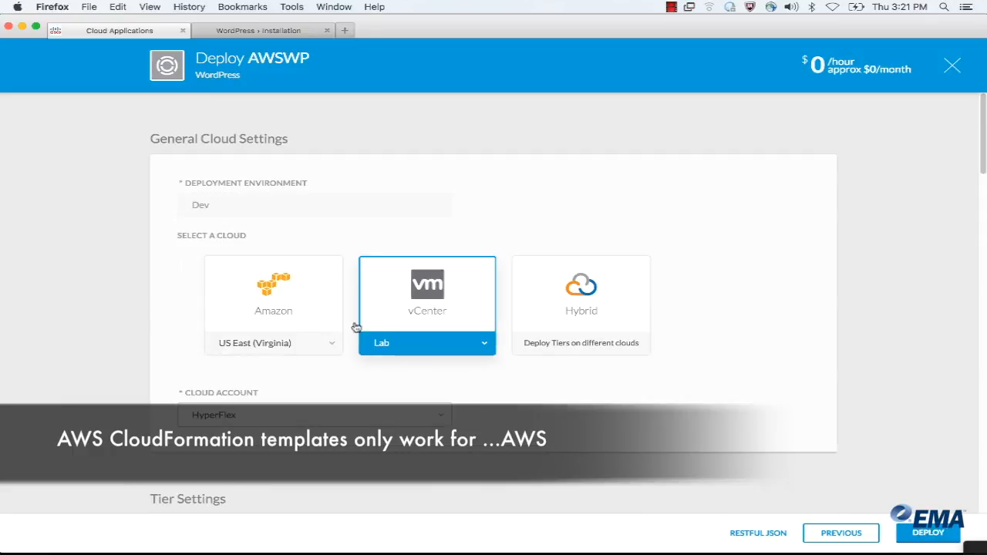
pyautogui.click(273, 293)
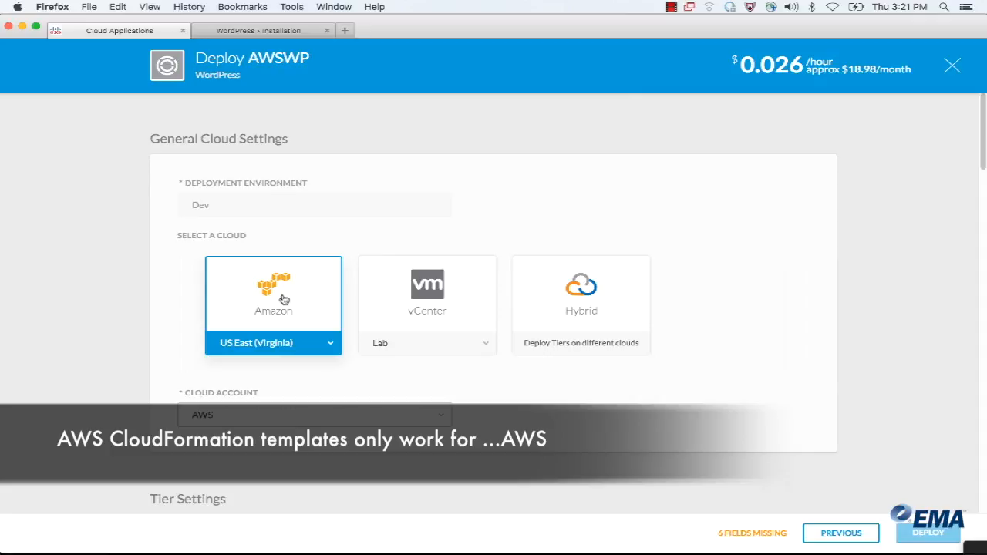